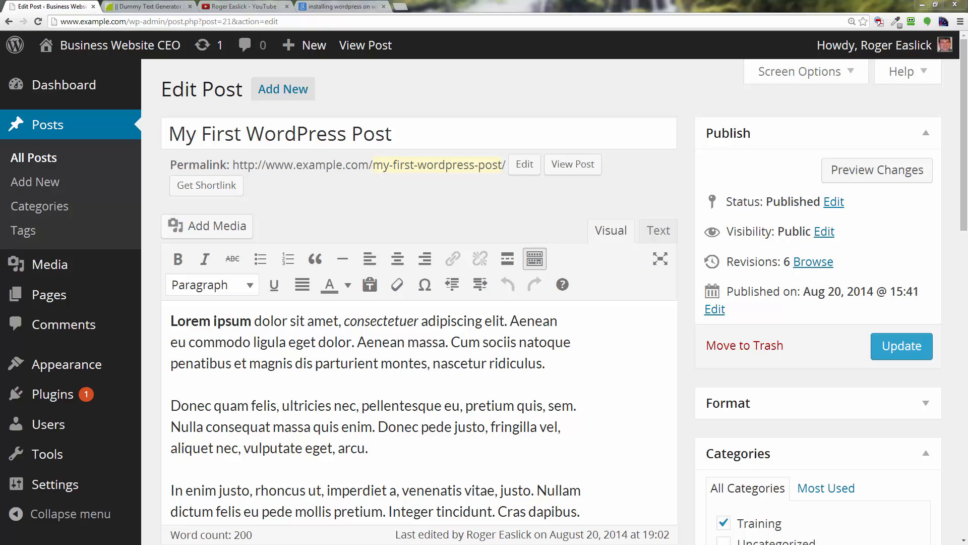
mouse_move(562, 284)
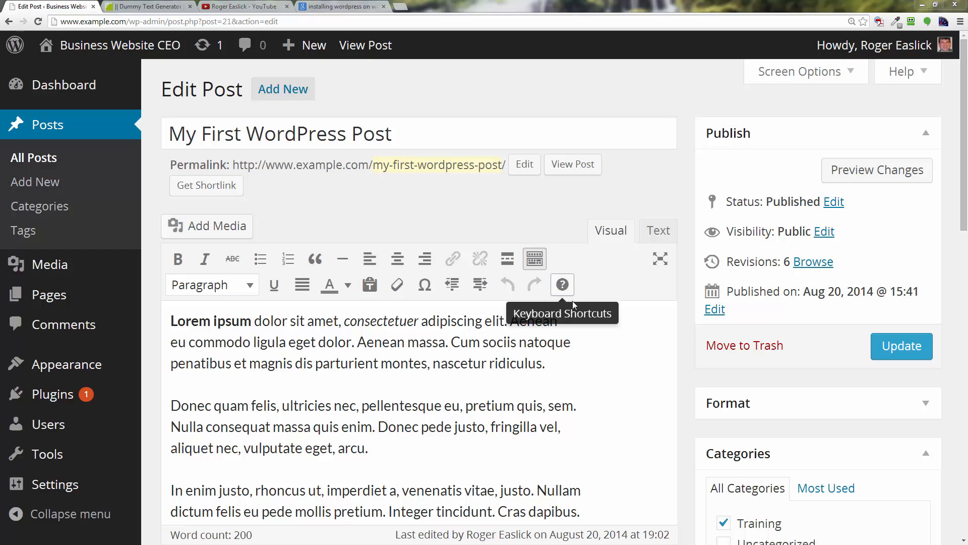
mouse_move(636, 356)
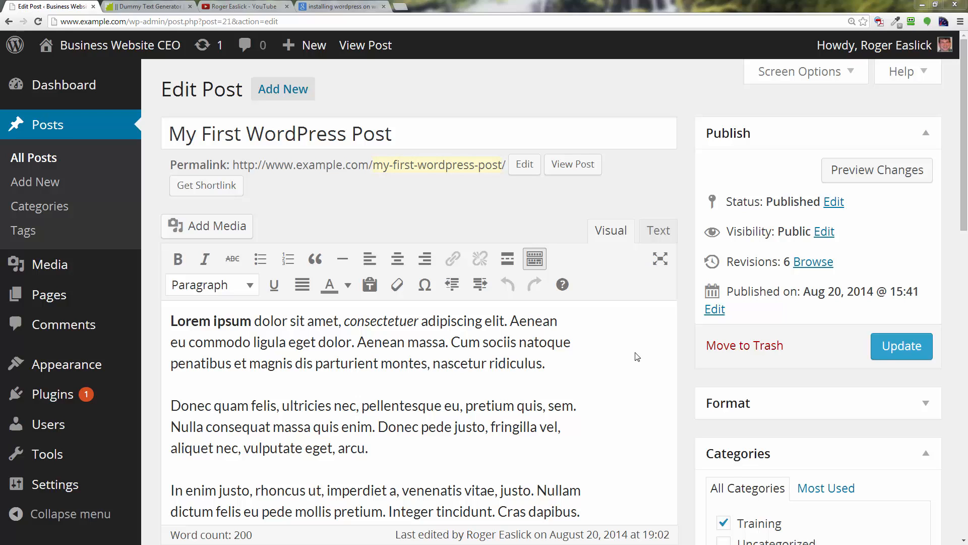
mouse_move(661, 318)
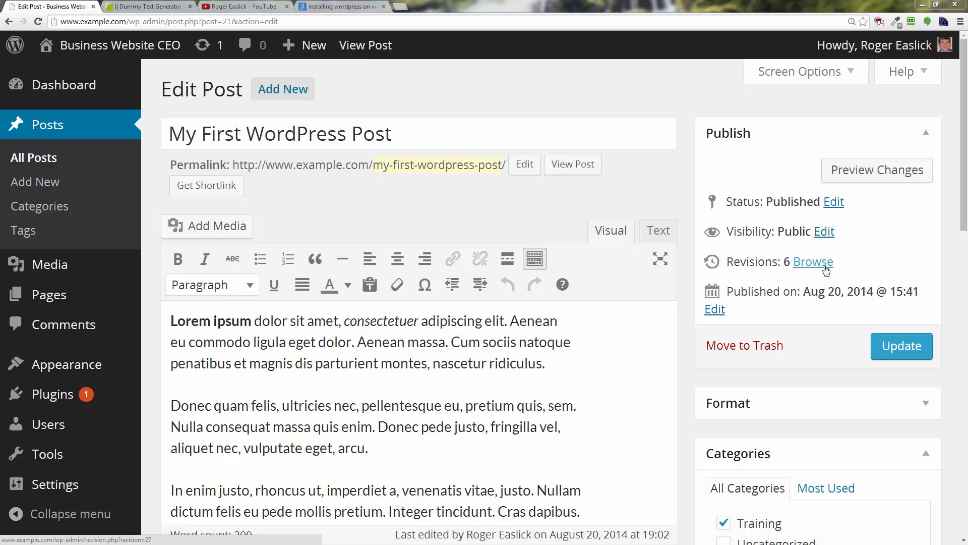
mouse_move(726, 266)
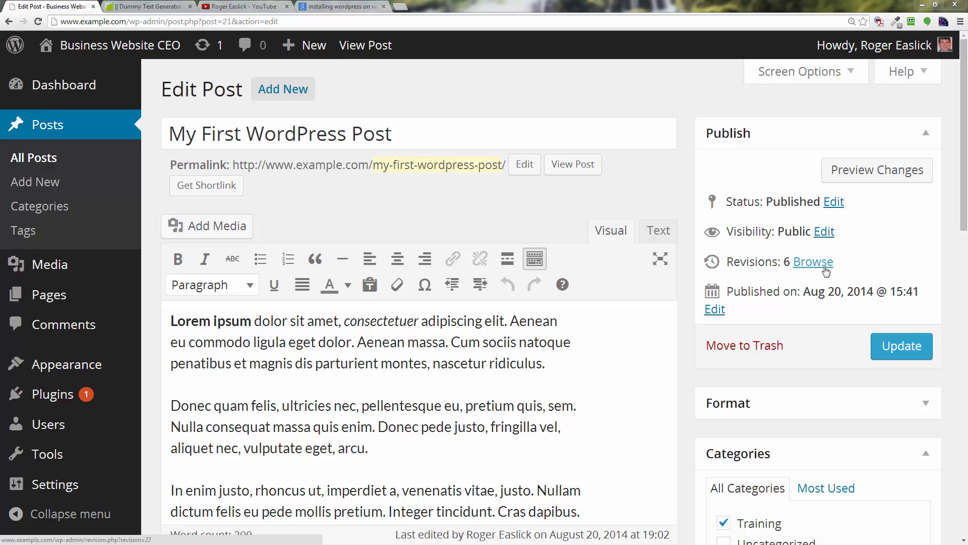
mouse_move(821, 271)
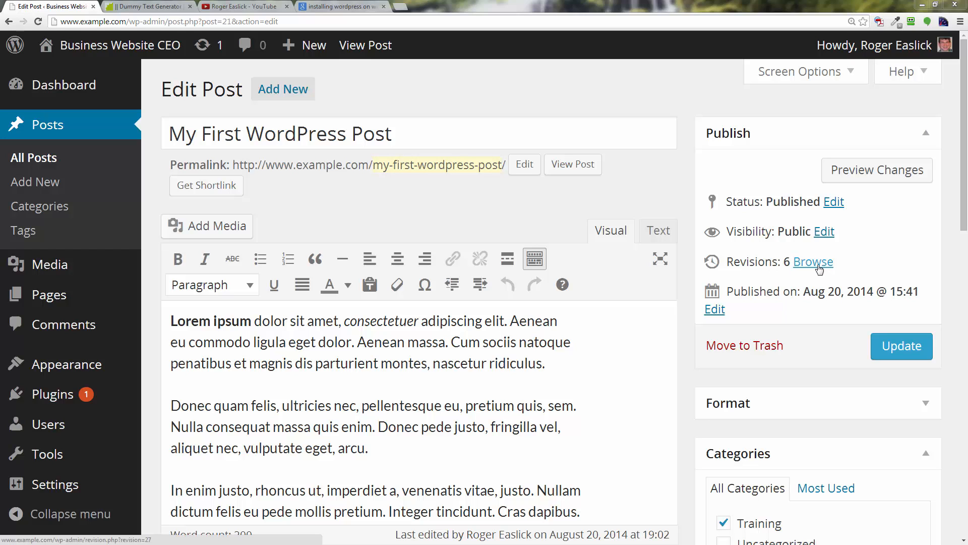
- Browse the post's revisions in Compare Revisions, sliding back to older versions
click(812, 262)
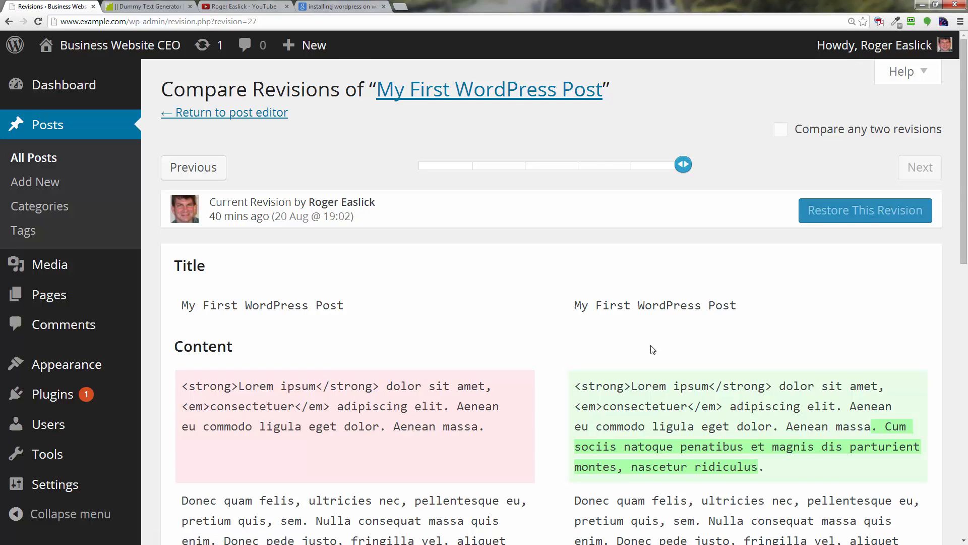
scroll(down, 3)
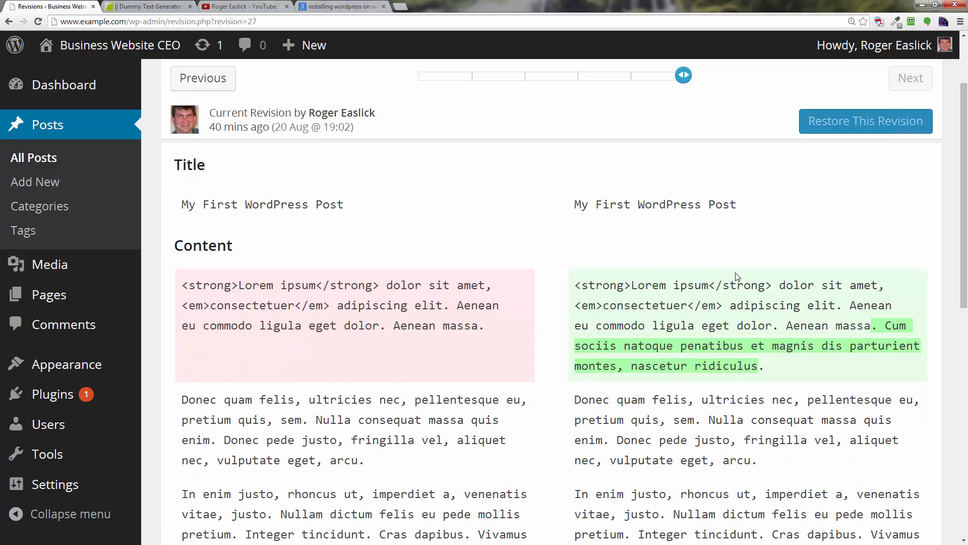
mouse_move(719, 379)
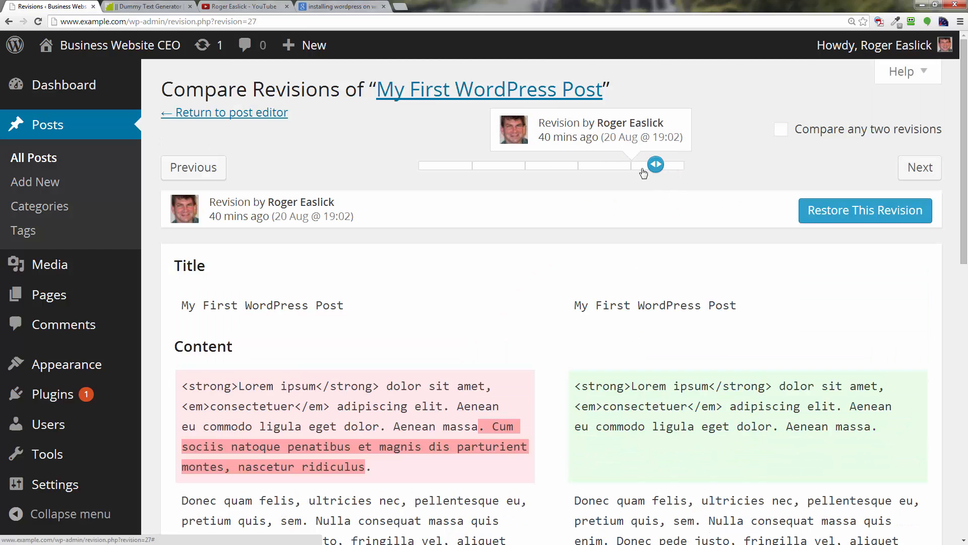
drag(654, 163, 551, 164)
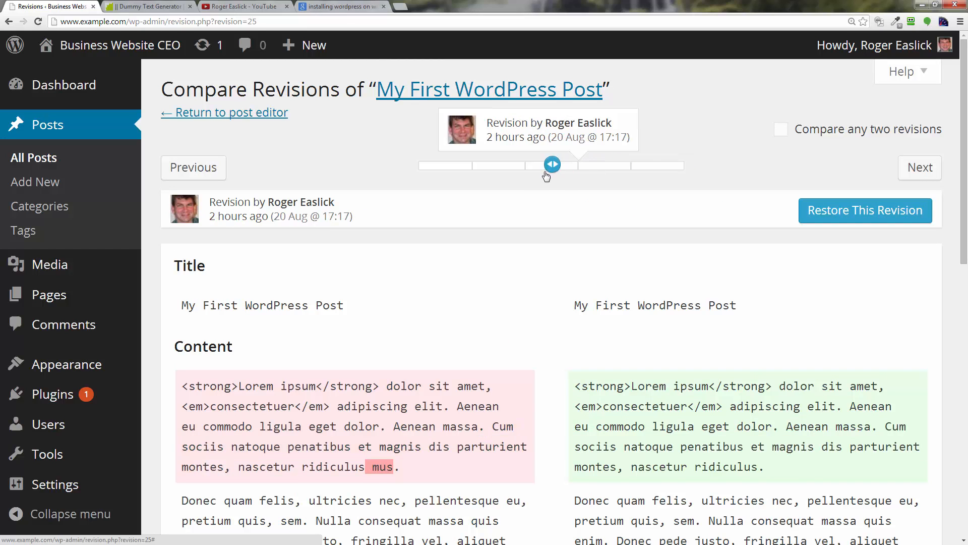
drag(552, 165, 525, 165)
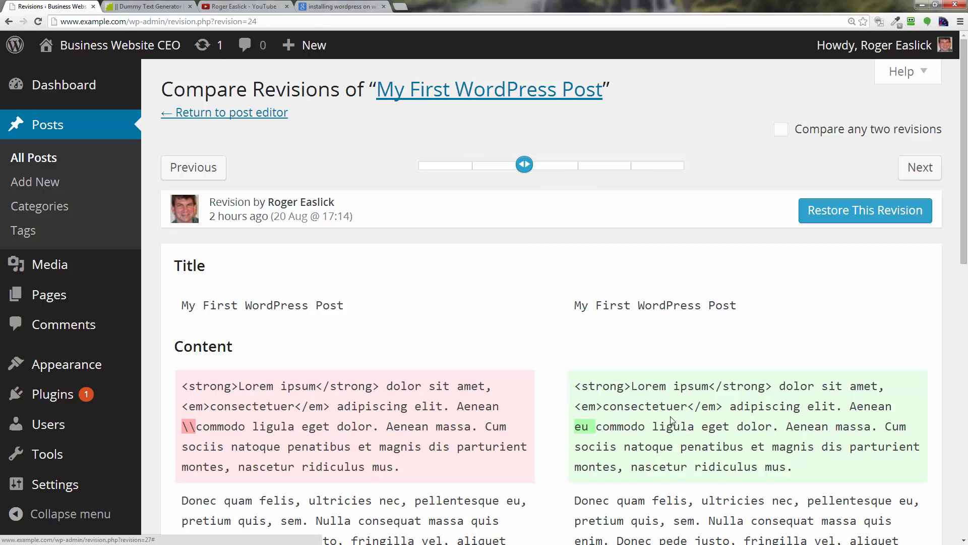
mouse_move(674, 449)
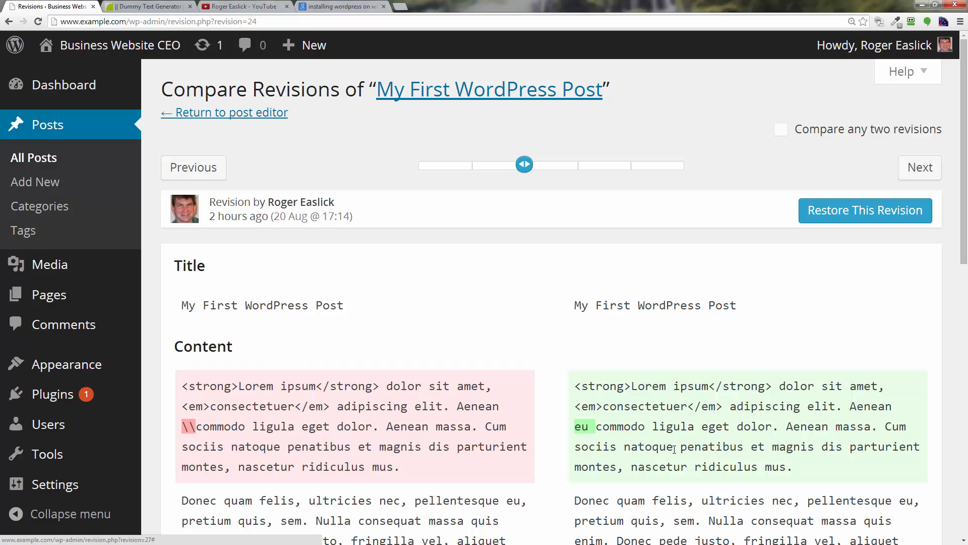
mouse_move(525, 196)
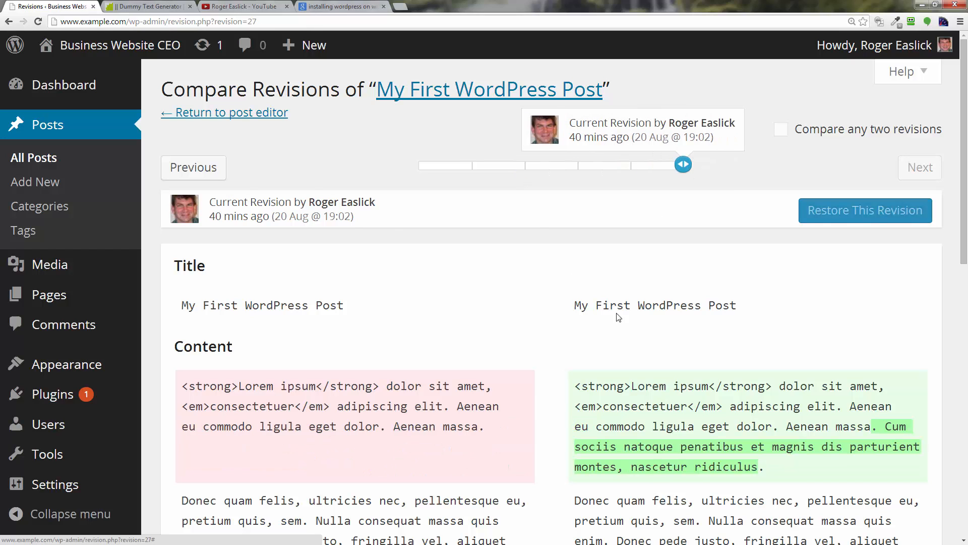
- Delete the 'Cum sociis…' sentence from the first paragraph and update the post
click(231, 112)
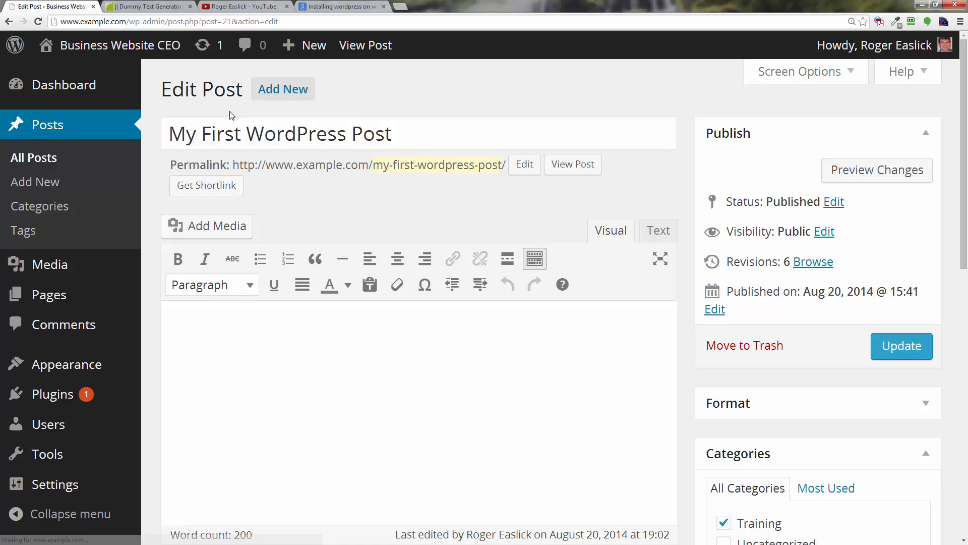
drag(191, 339, 545, 364)
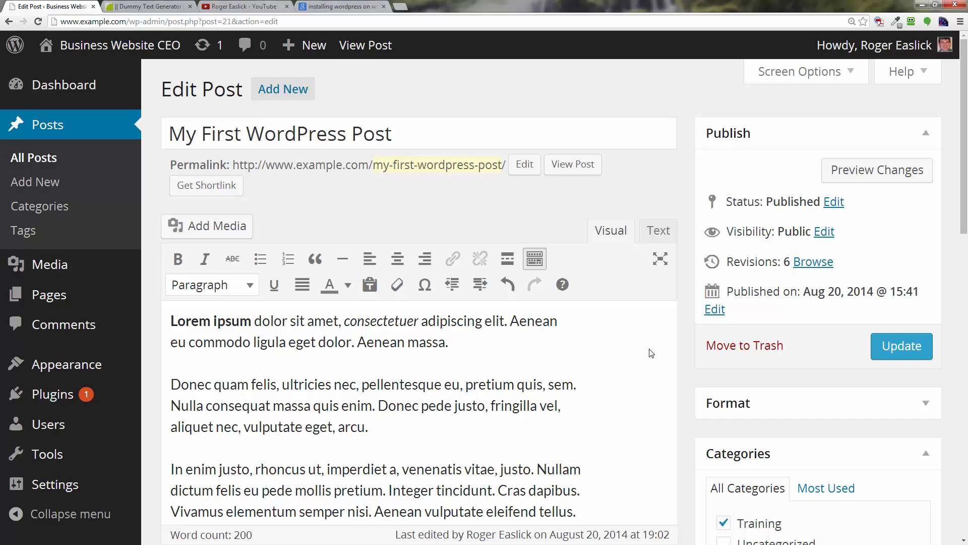
click(901, 346)
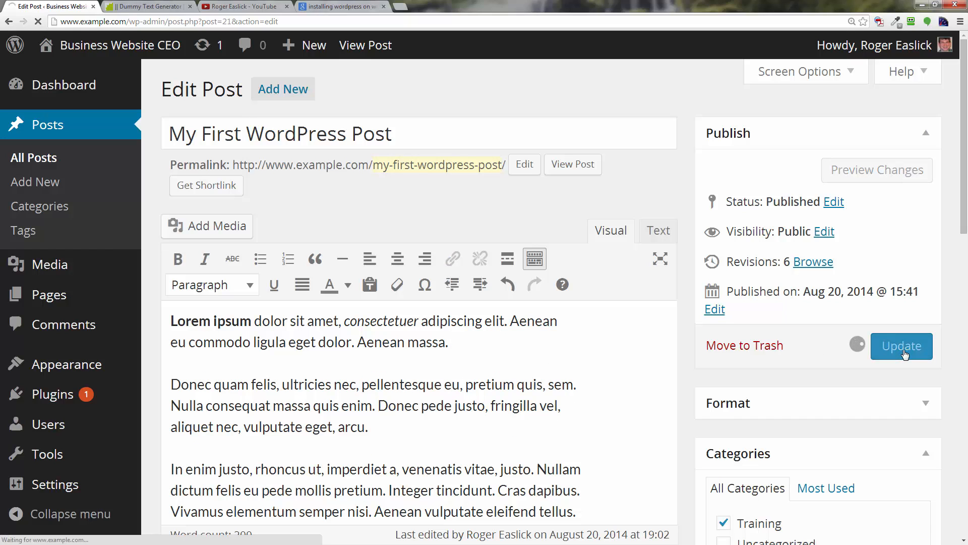
click(902, 346)
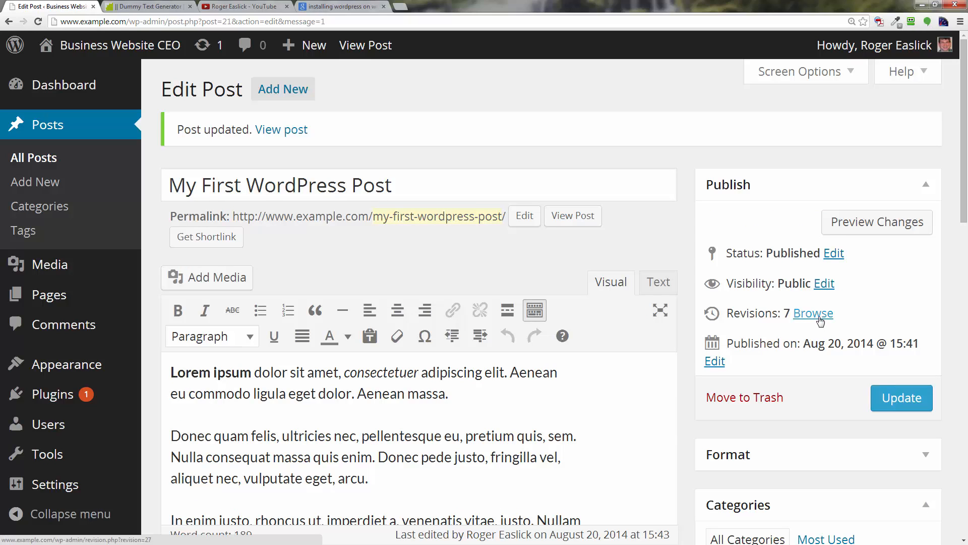
- Reopen Compare Revisions and restore the 19:02 revision containing the deleted sentence
click(812, 314)
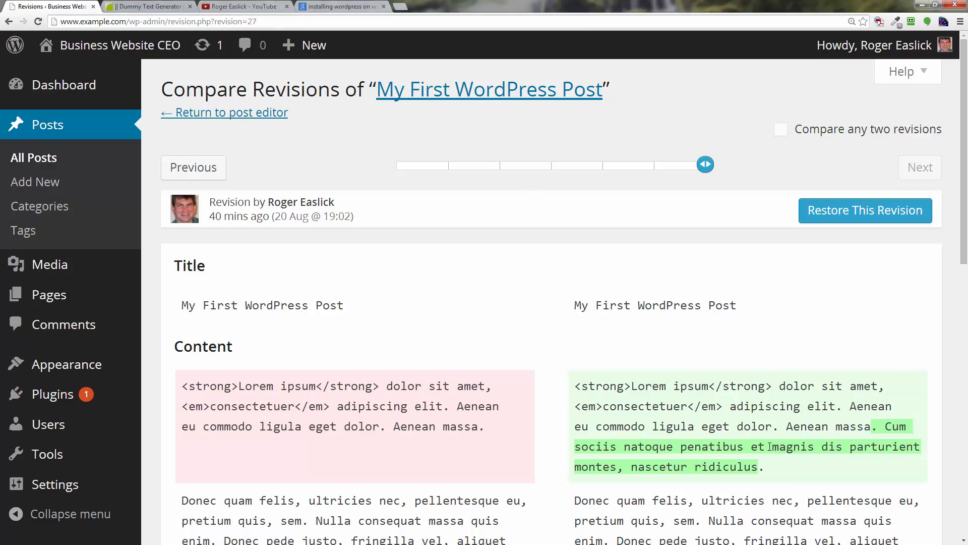
mouse_move(481, 439)
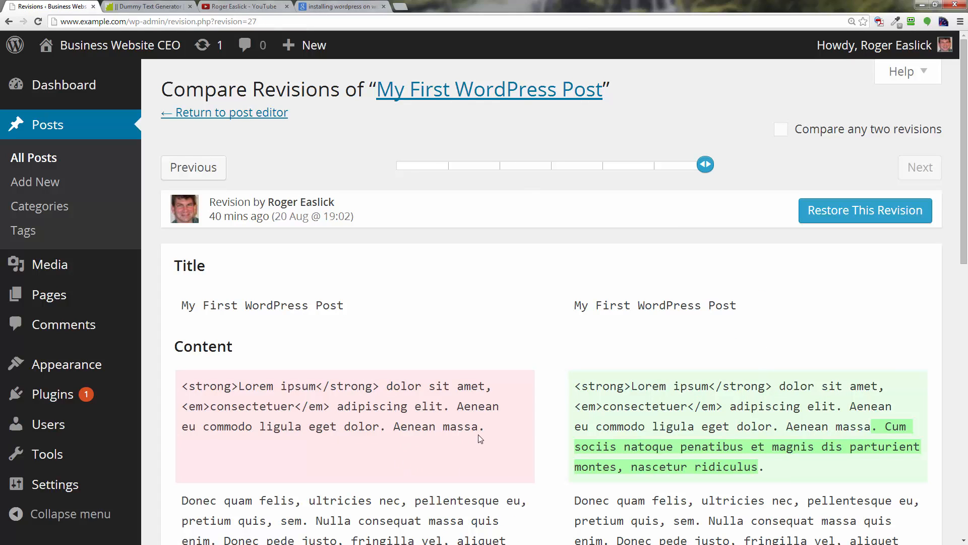
mouse_move(921, 421)
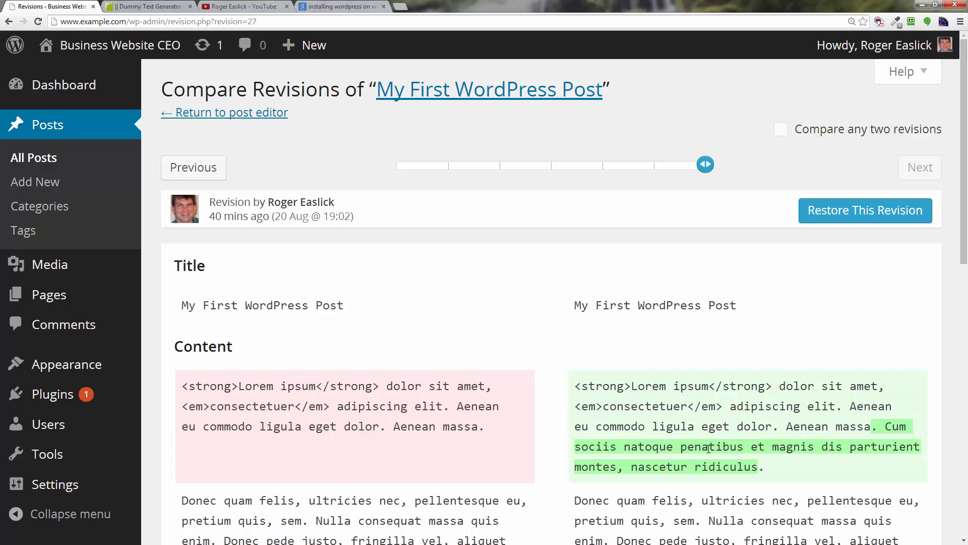
mouse_move(864, 209)
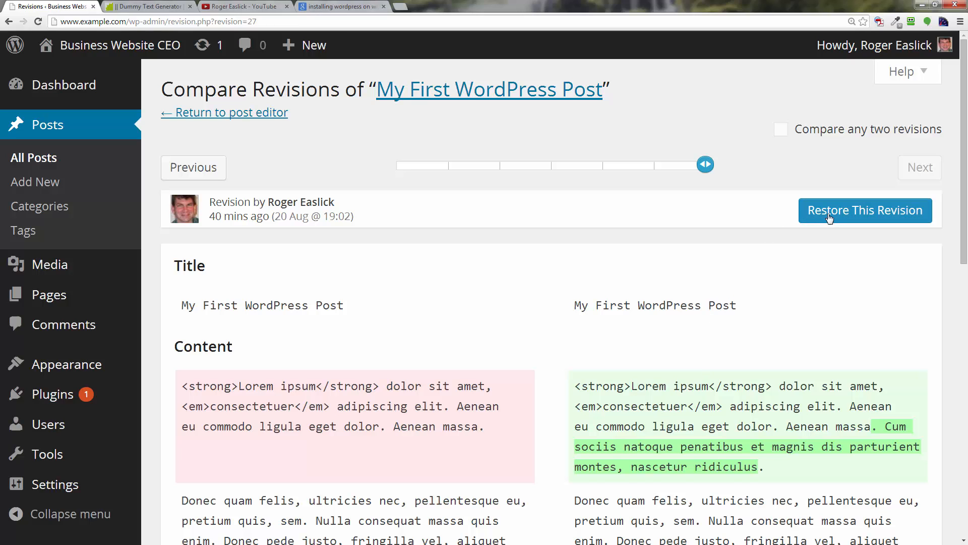
click(864, 210)
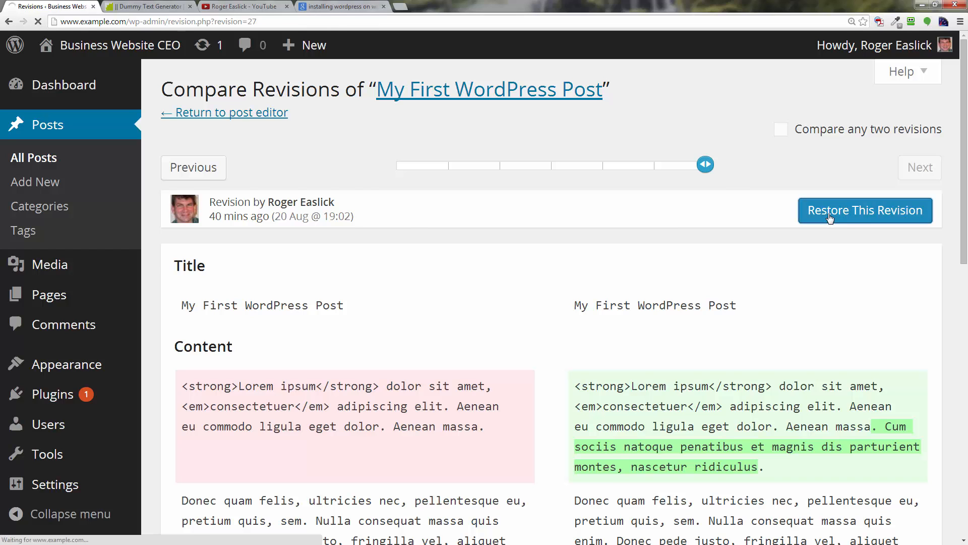
- Confirm the 19:02 restore and update the post with the sentence back
click(864, 210)
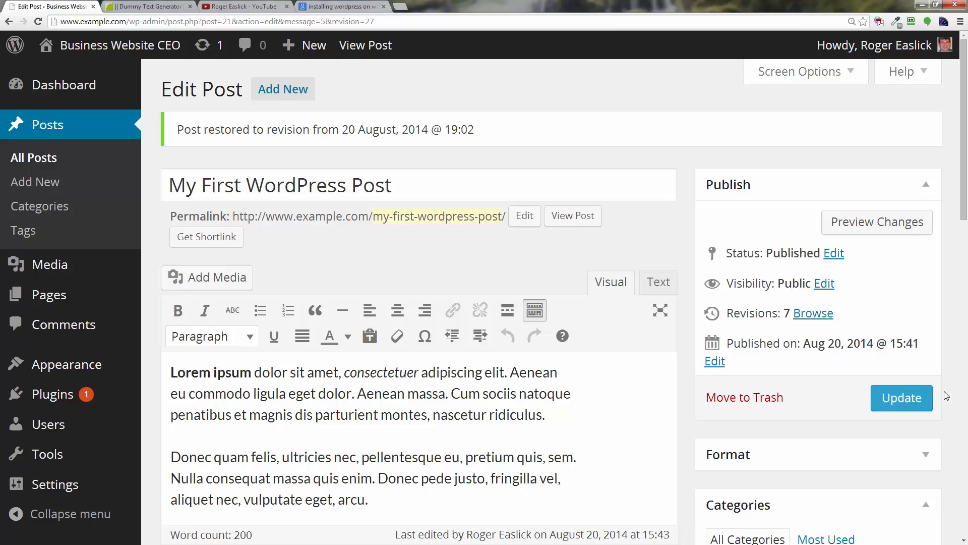
click(901, 398)
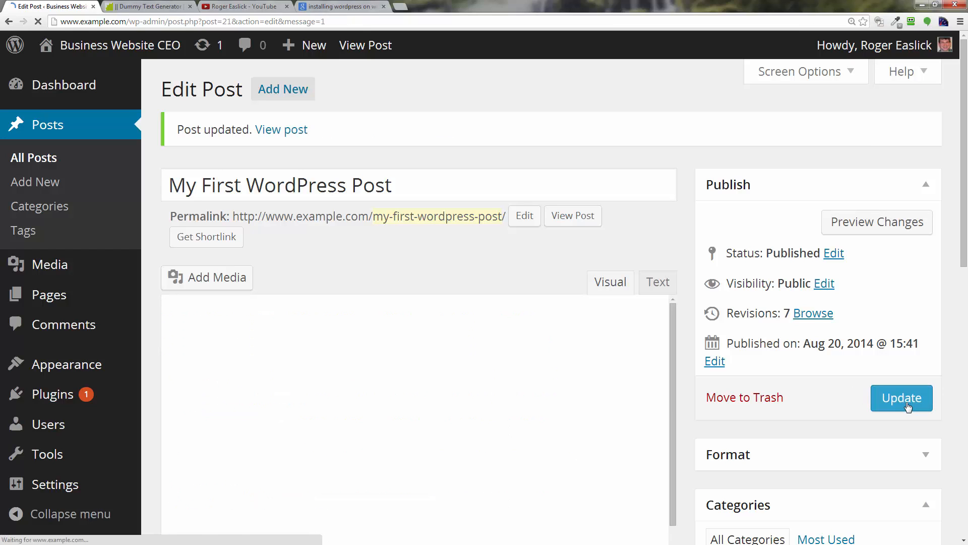
click(902, 398)
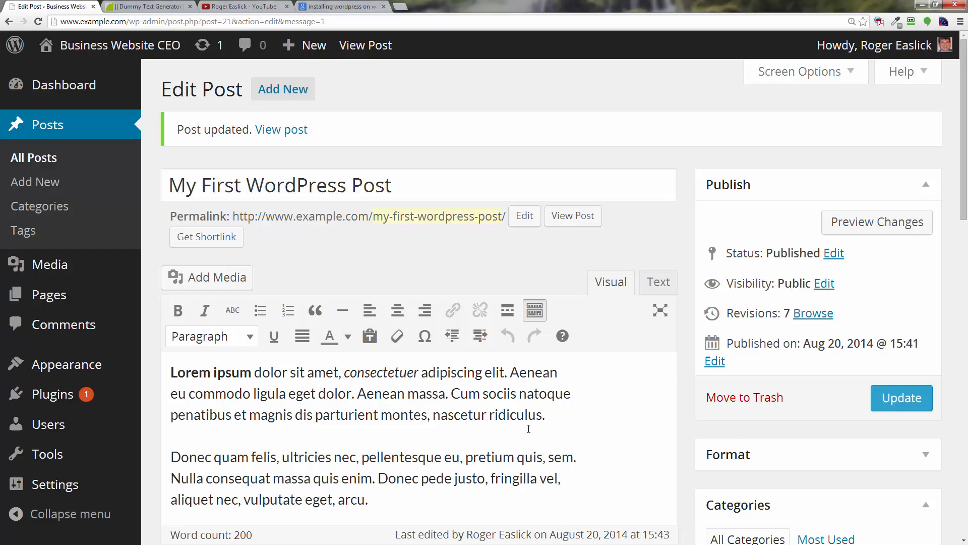
mouse_move(540, 420)
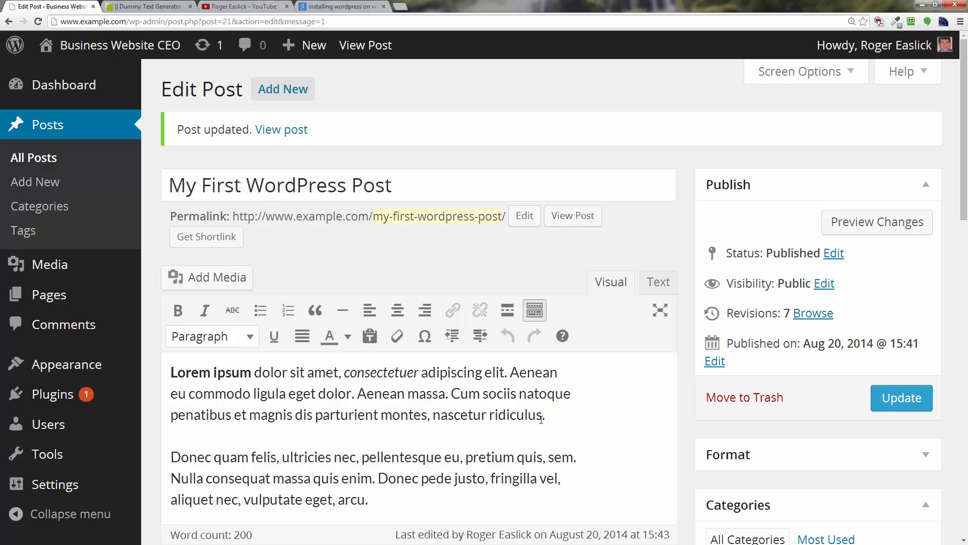